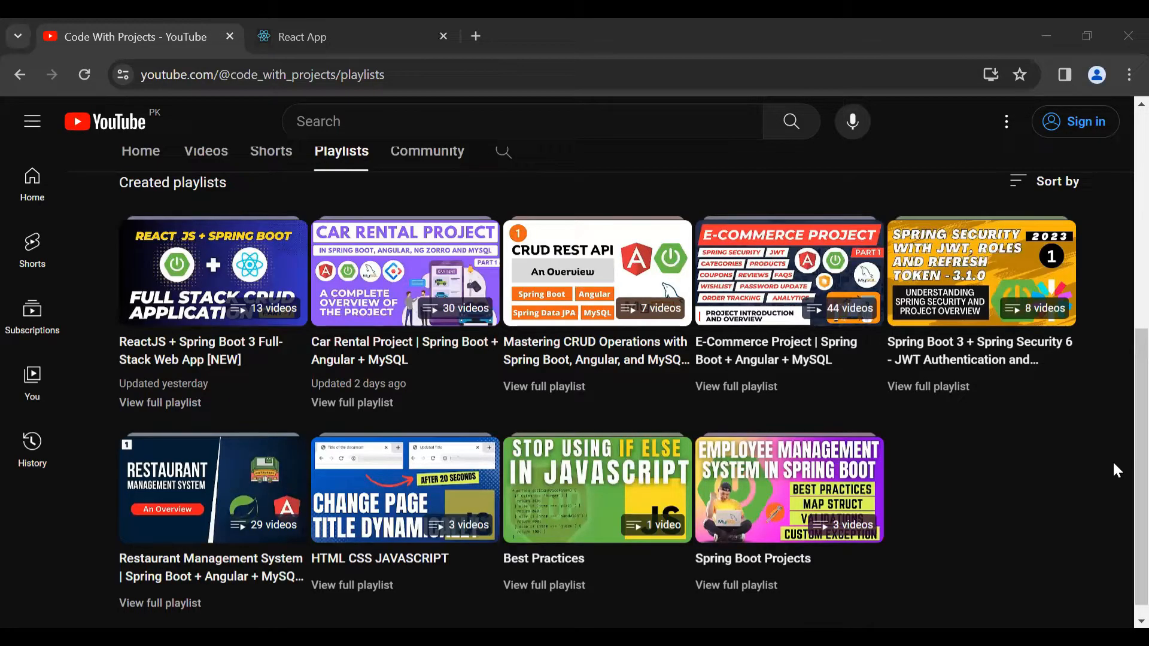
Switch from the YouTube tab to the React App tab showing the localhost:3000/register Signup page
{"action": "left_click", "coordinate": [315, 37]}
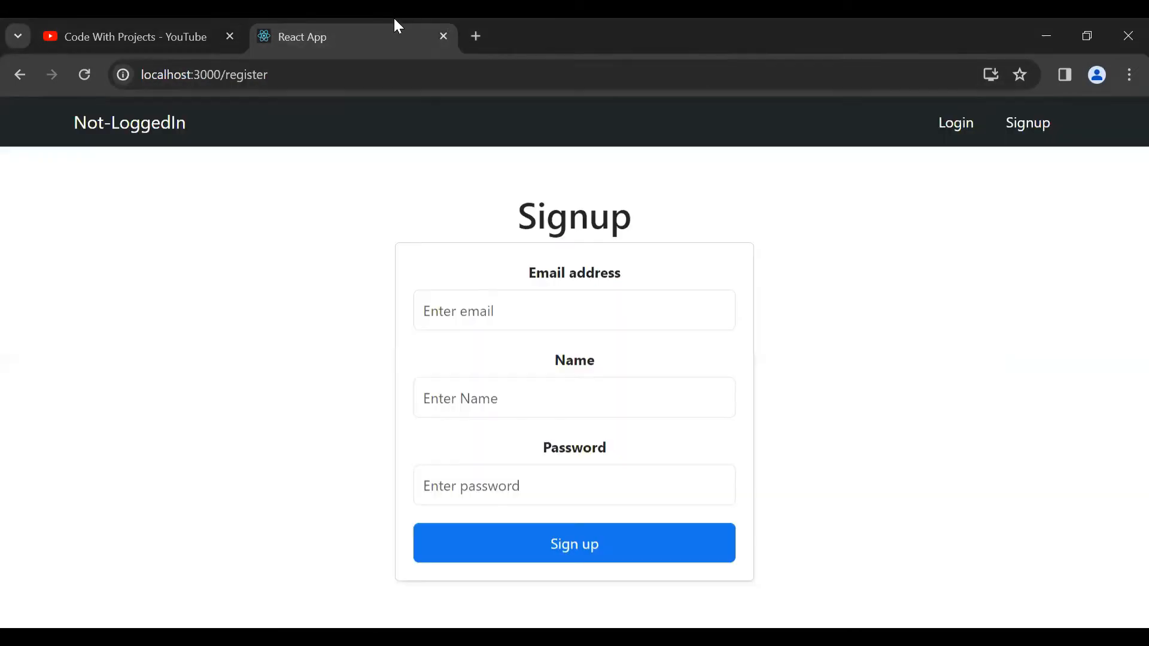
{"action": "mouse_move", "coordinate": [863, 341]}
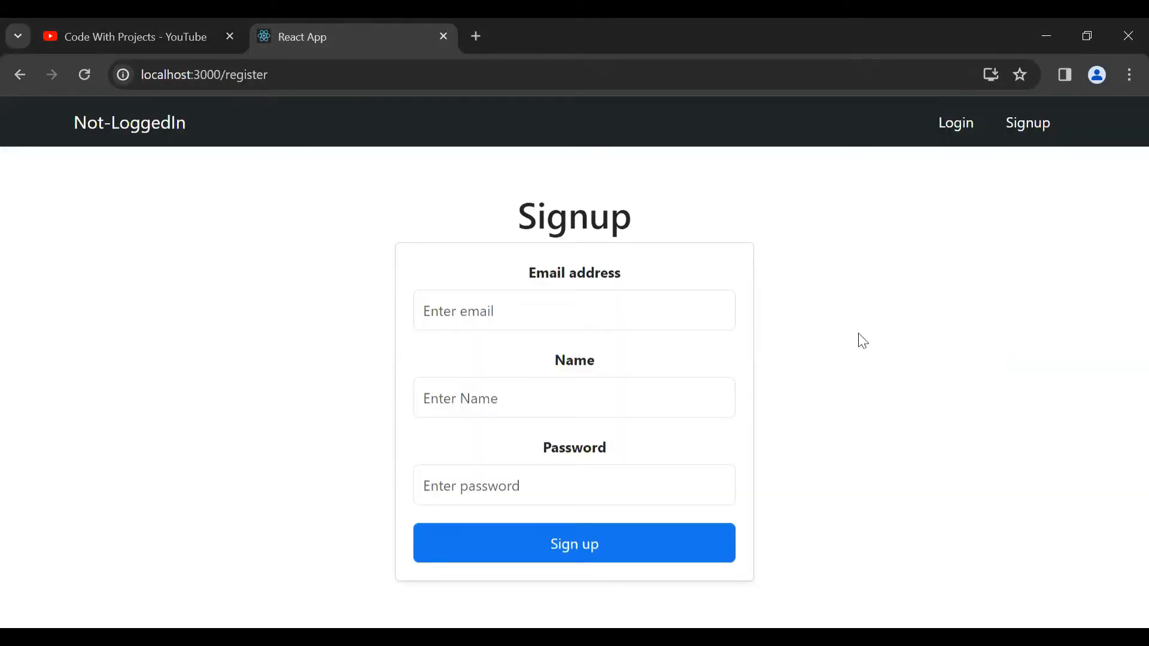
{"action": "mouse_move", "coordinate": [1038, 198]}
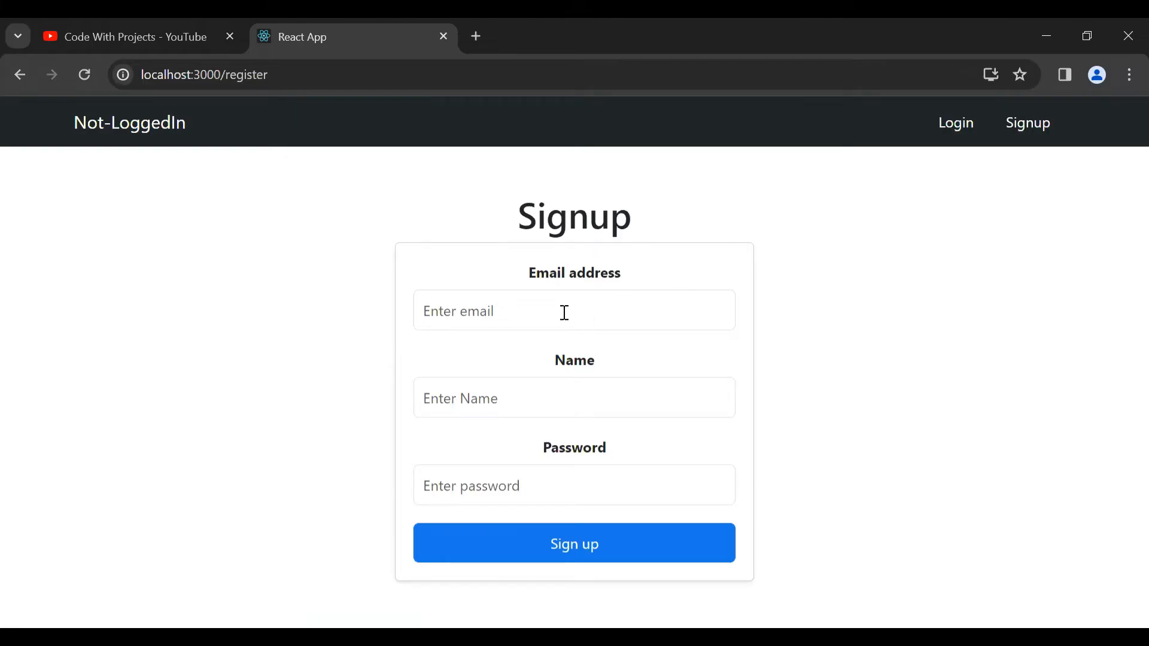
{"action": "left_click", "coordinate": [574, 310]}
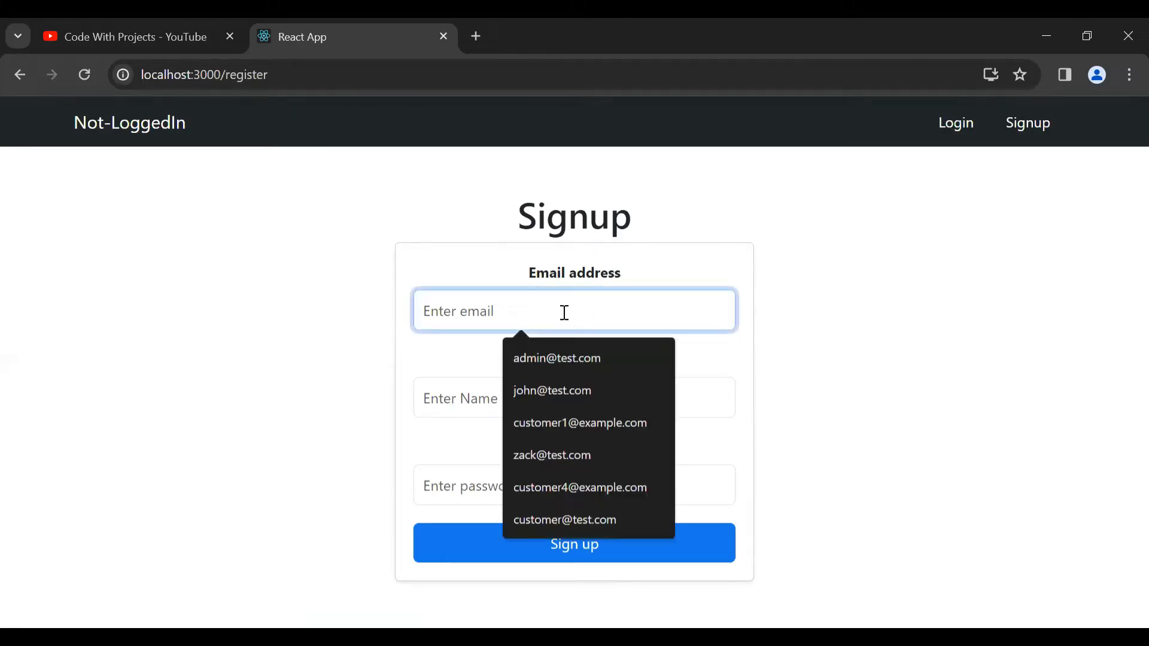
{"action": "left_click", "coordinate": [550, 455]}
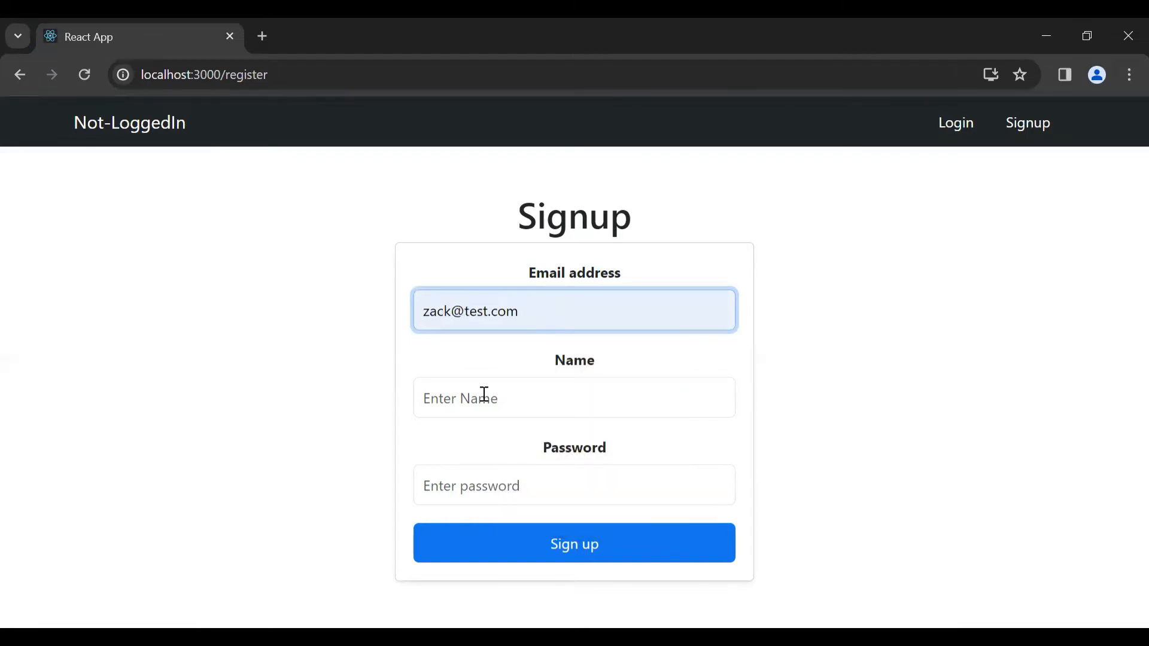
{"action": "type", "text": "zack"}
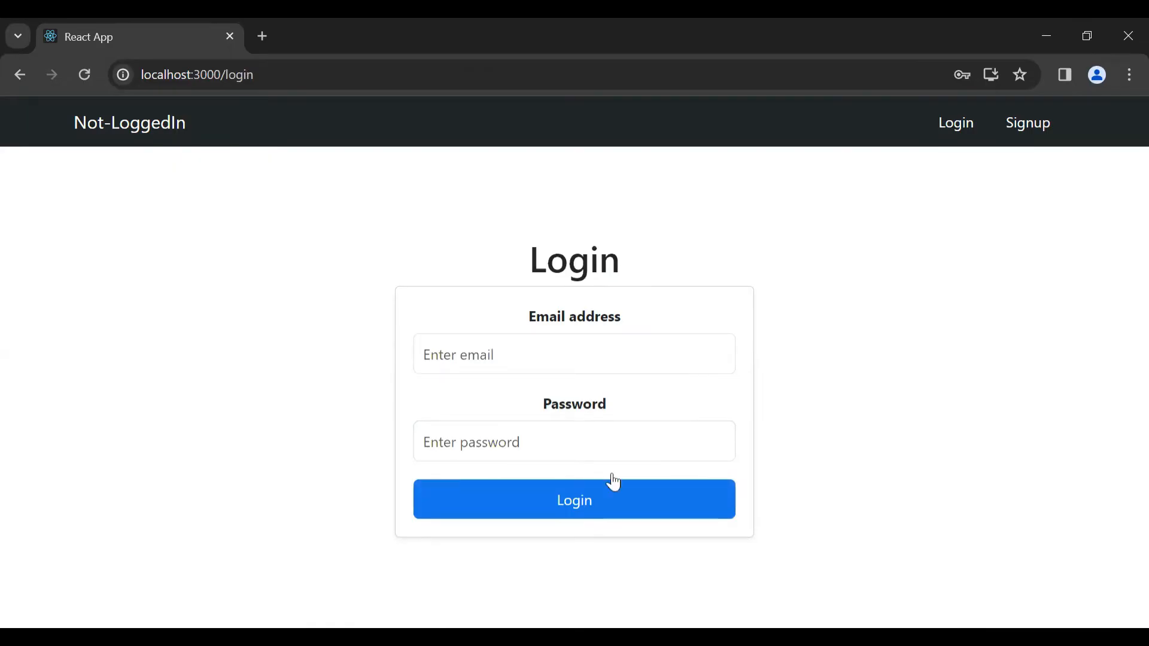
{"action": "mouse_move", "coordinate": [807, 279]}
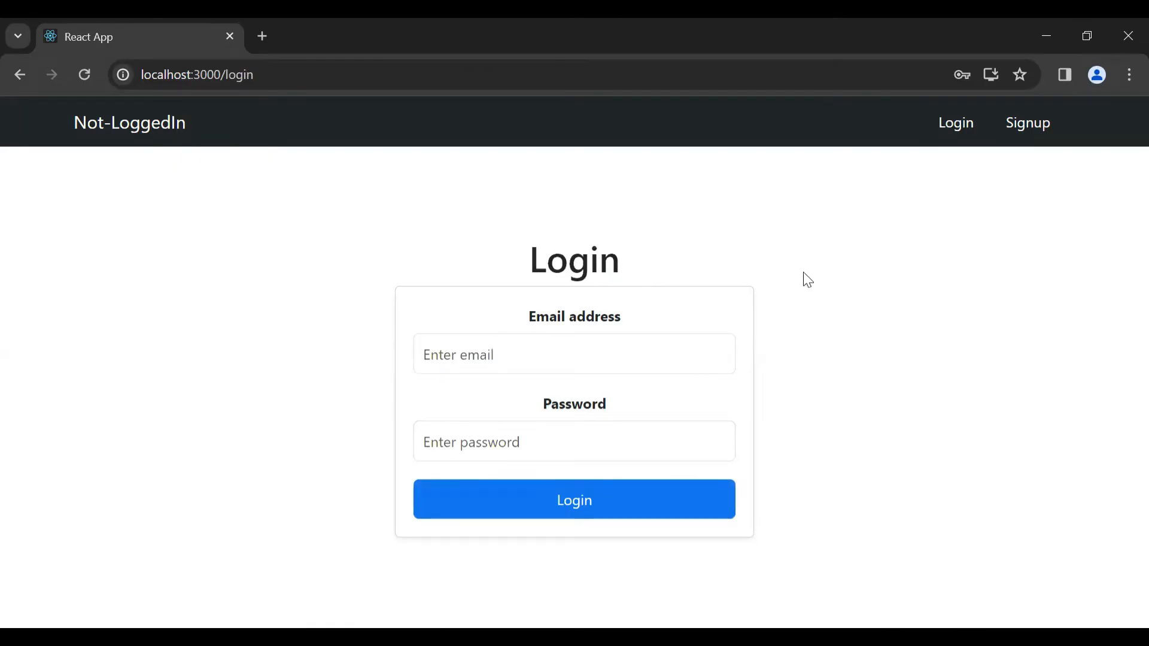
{"action": "mouse_move", "coordinate": [908, 418]}
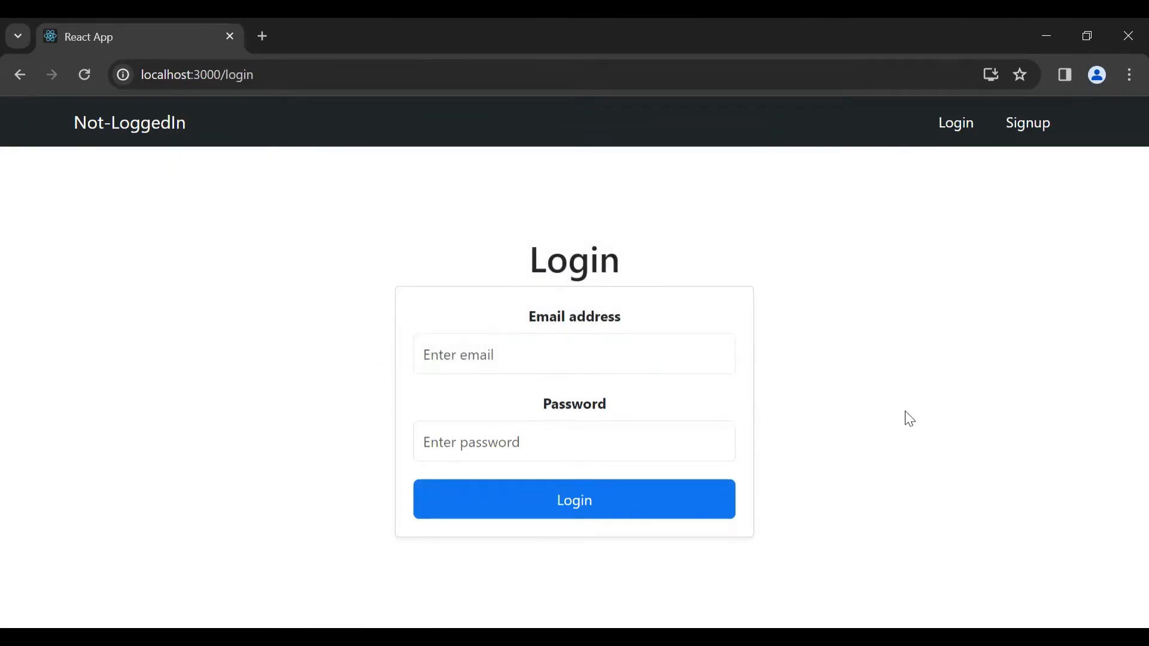
{"action": "left_click", "coordinate": [574, 355]}
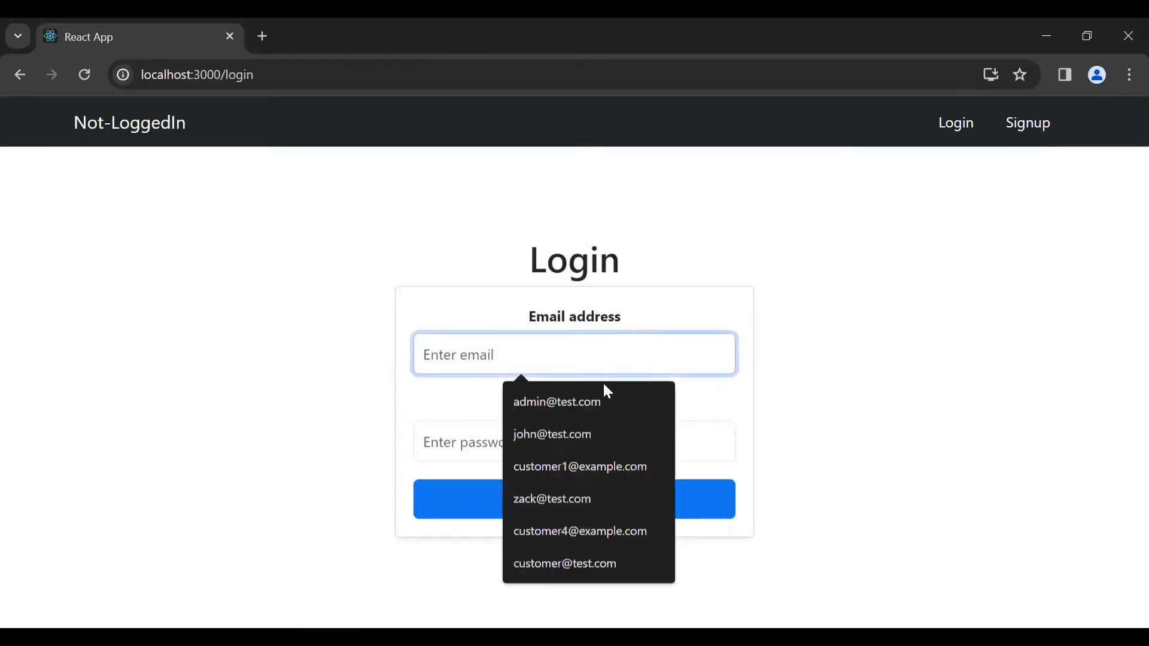
{"action": "left_click", "coordinate": [551, 499]}
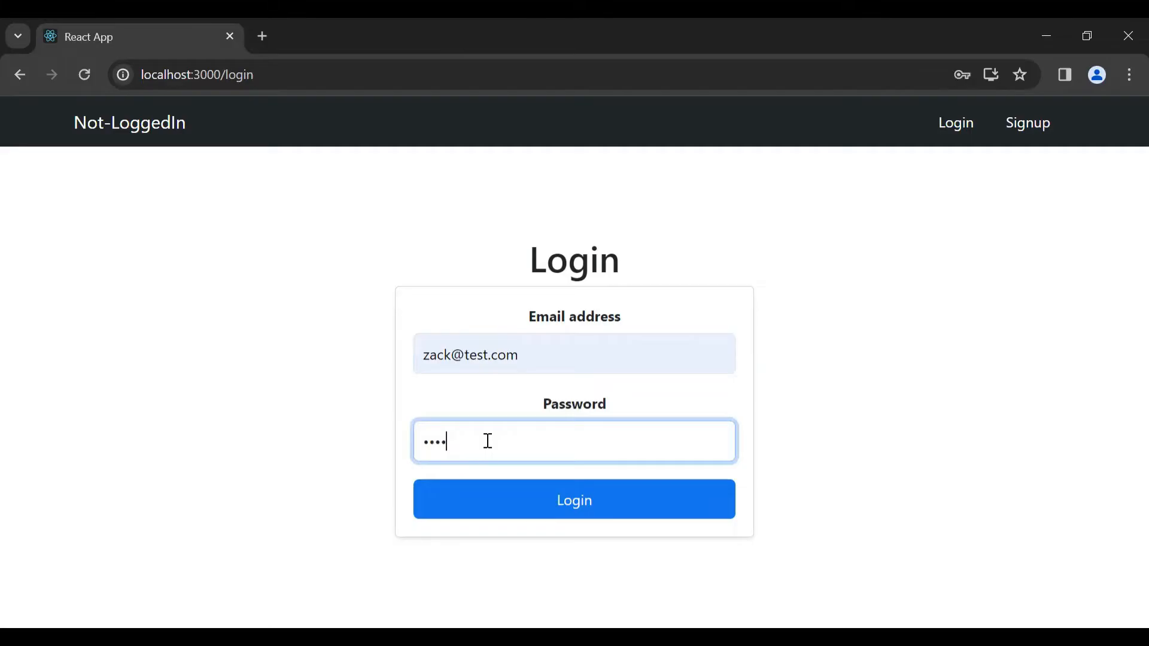
{"action": "left_click", "coordinate": [574, 501]}
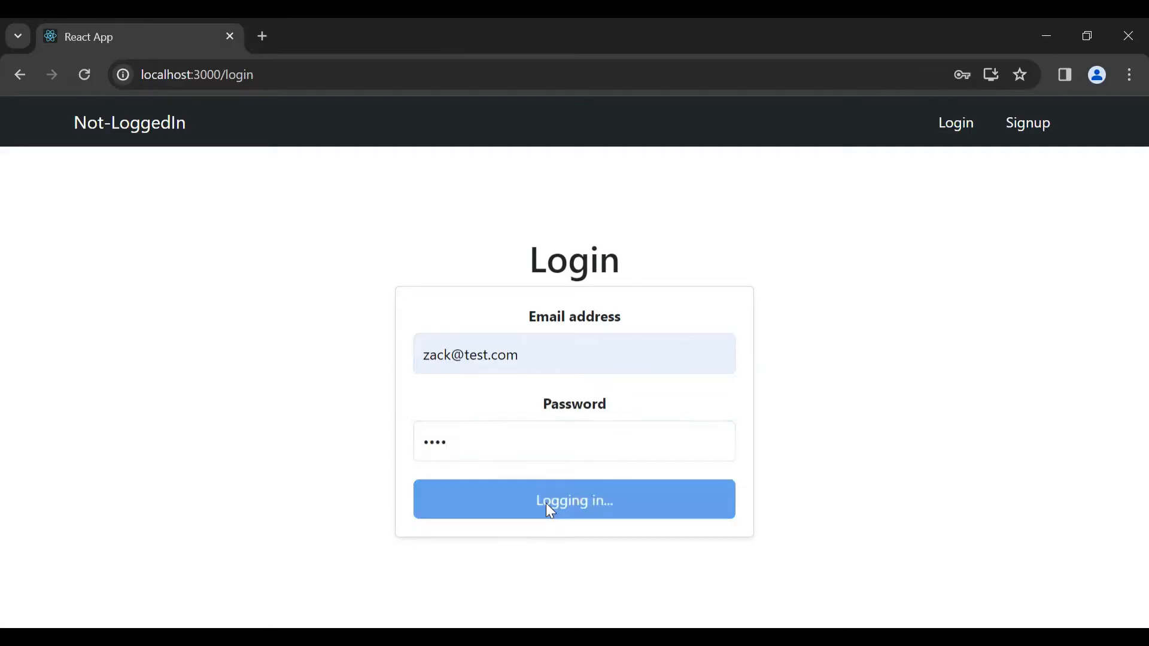
{"action": "left_click", "coordinate": [573, 499]}
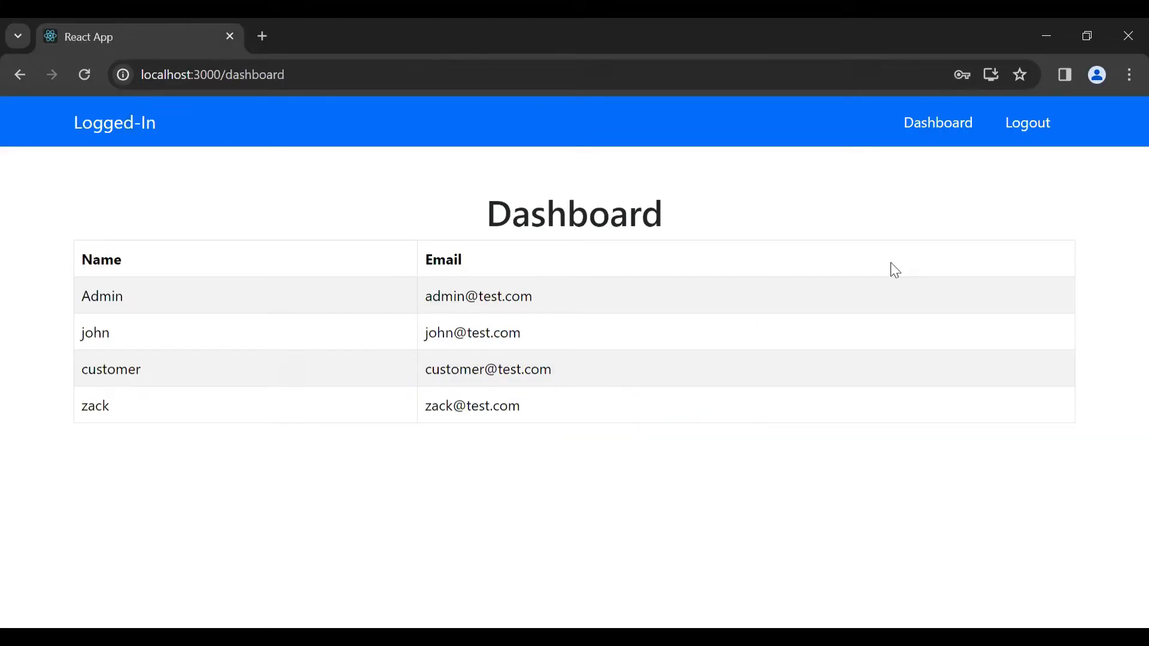
{"action": "mouse_move", "coordinate": [767, 238]}
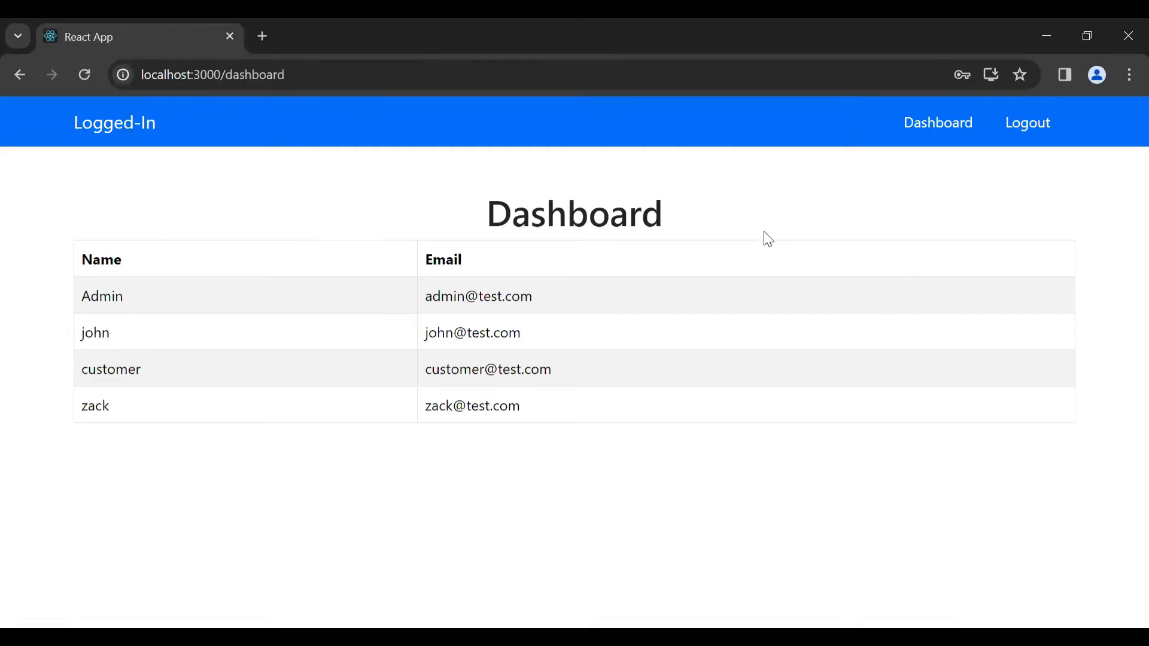
{"action": "mouse_move", "coordinate": [258, 152]}
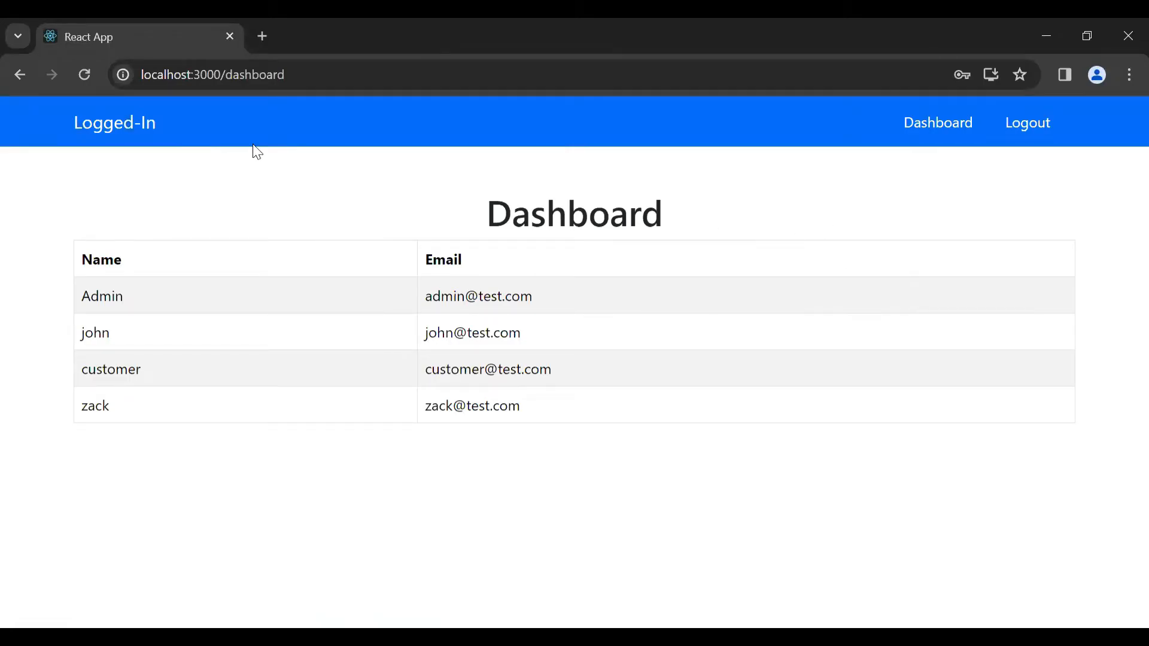
{"action": "left_click", "coordinate": [1027, 123]}
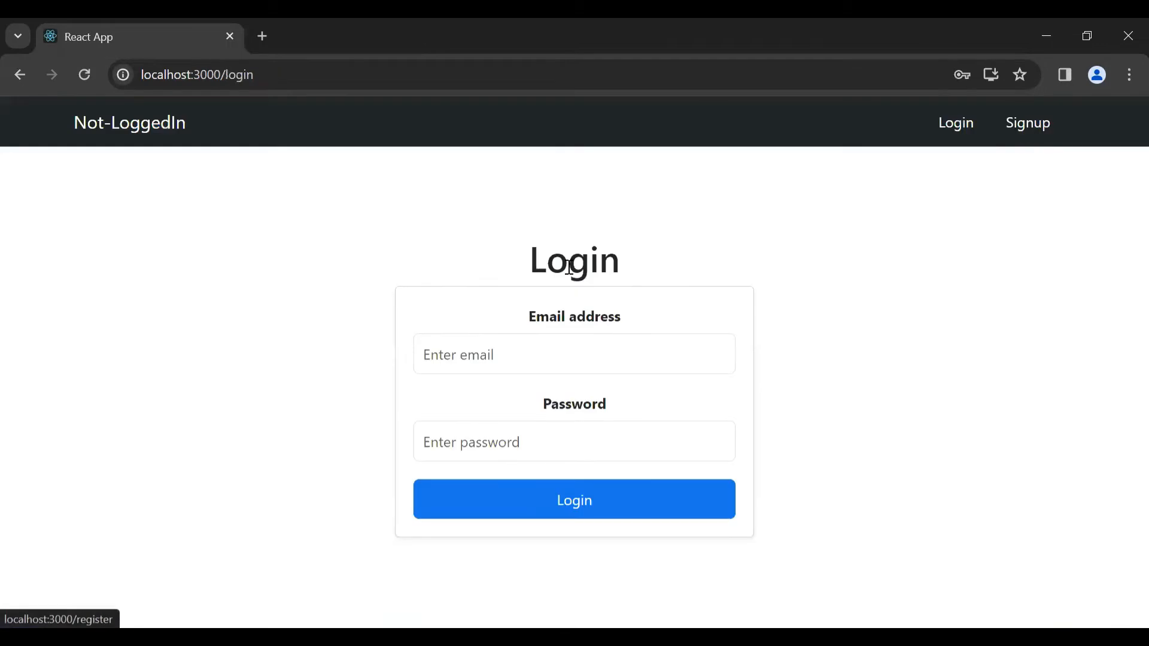
{"action": "mouse_move", "coordinate": [307, 208]}
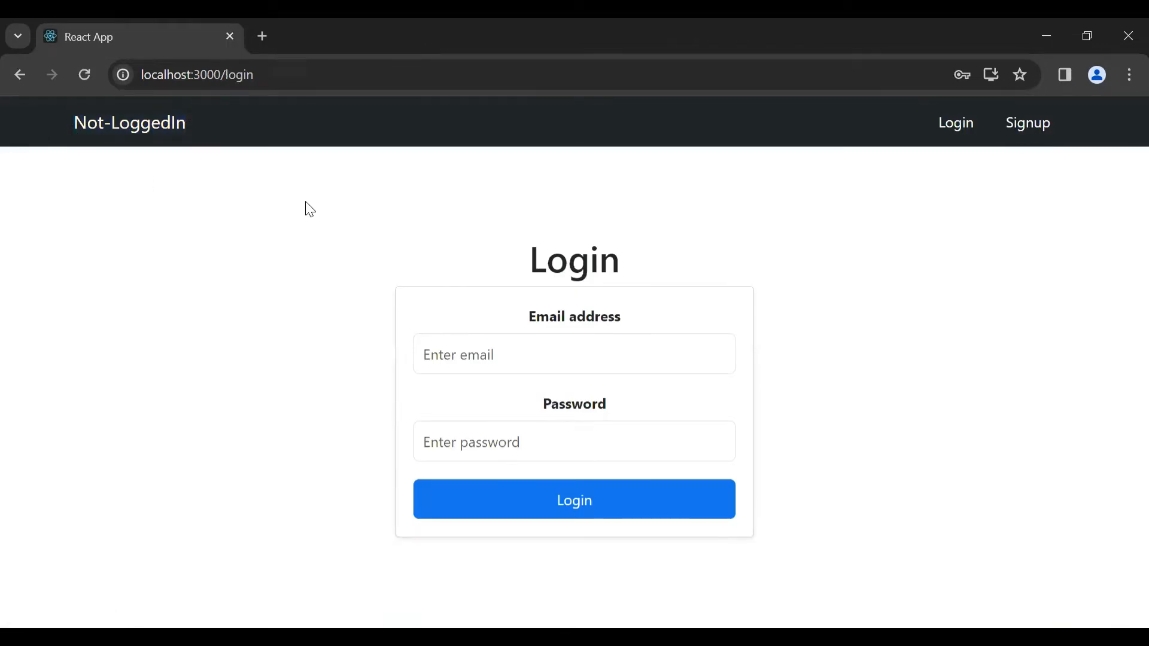
{"action": "mouse_move", "coordinate": [42, 133]}
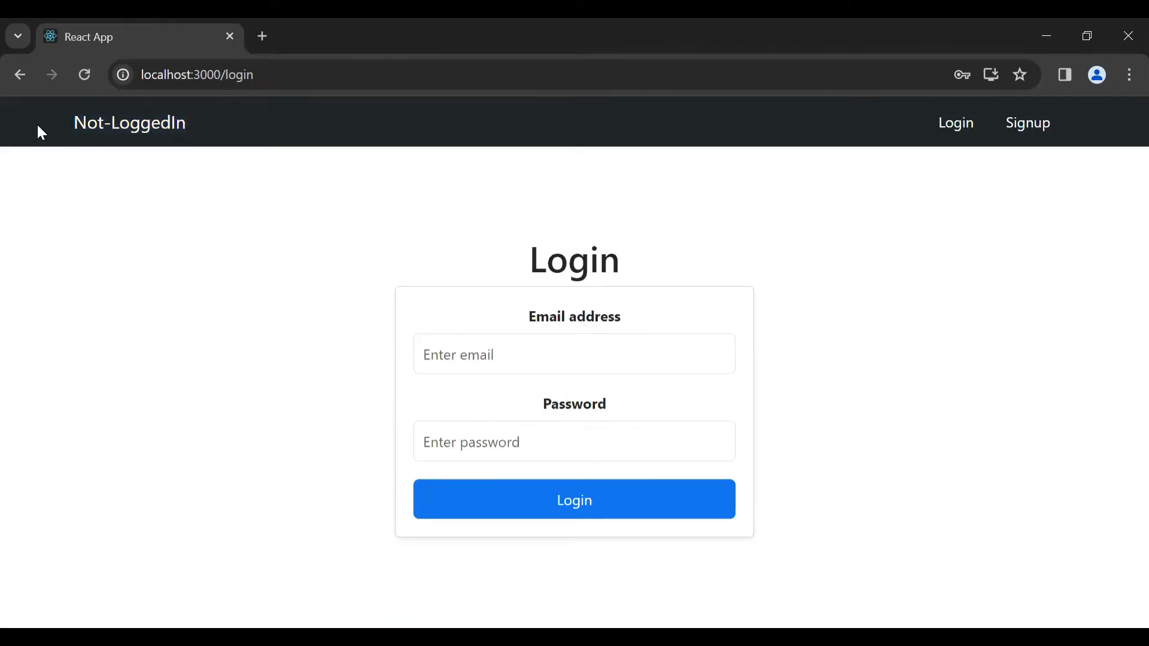
{"action": "left_click", "coordinate": [574, 355]}
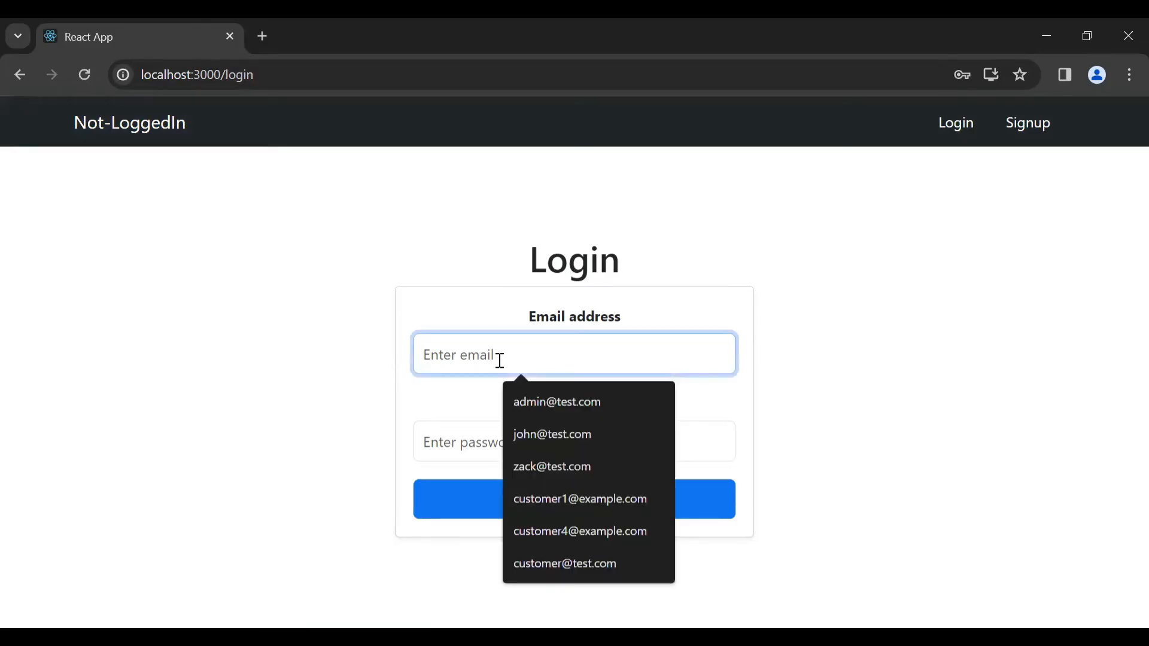
{"action": "left_click", "coordinate": [552, 467]}
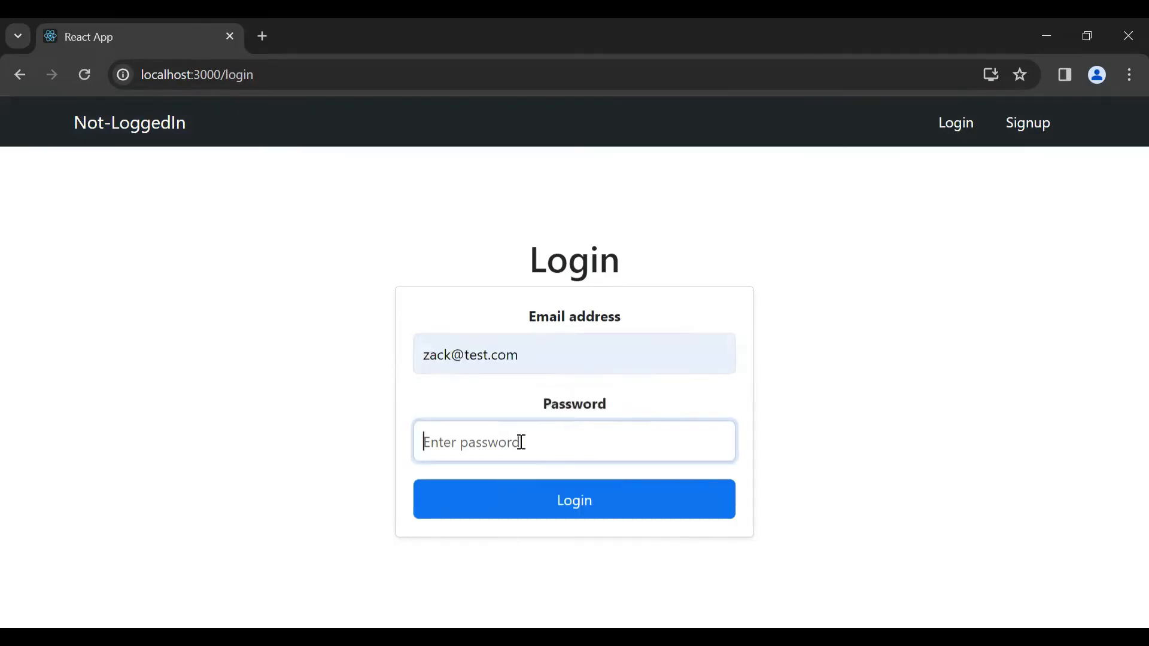
{"action": "left_click", "coordinate": [573, 499]}
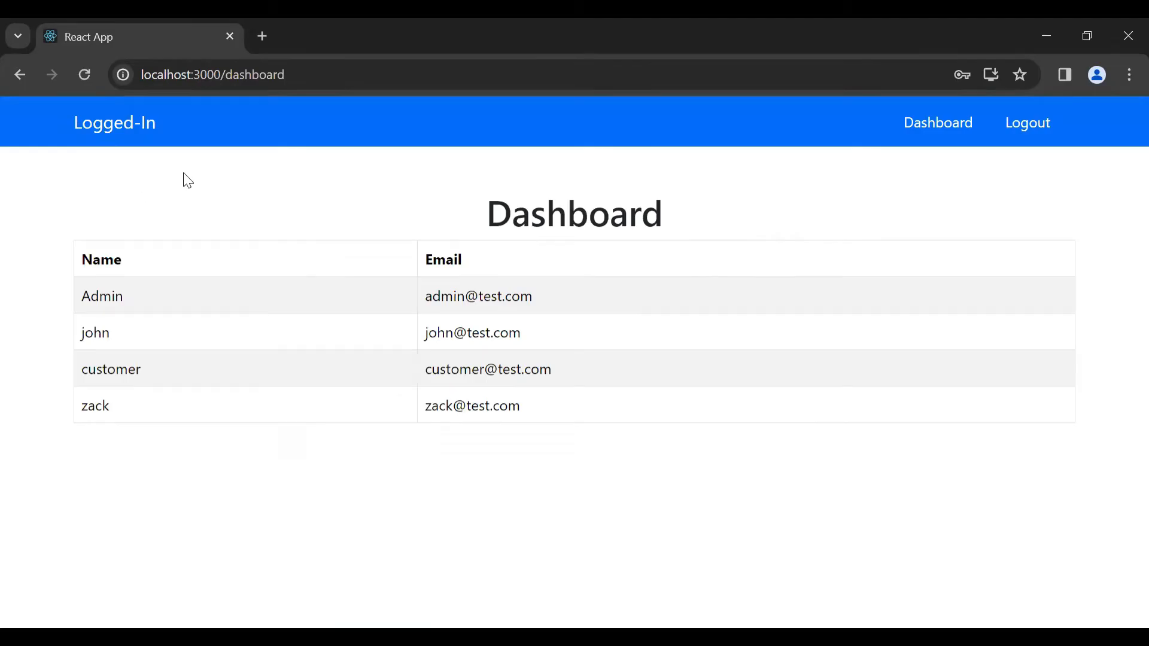
{"action": "mouse_move", "coordinate": [390, 303]}
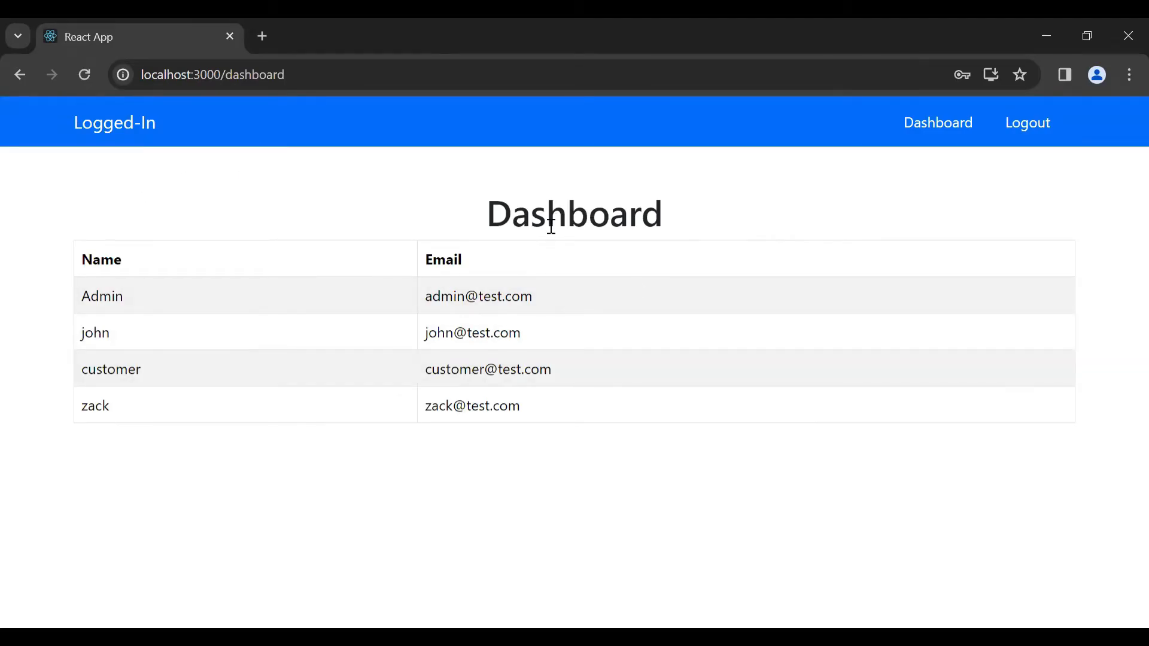
{"action": "mouse_move", "coordinate": [535, 413]}
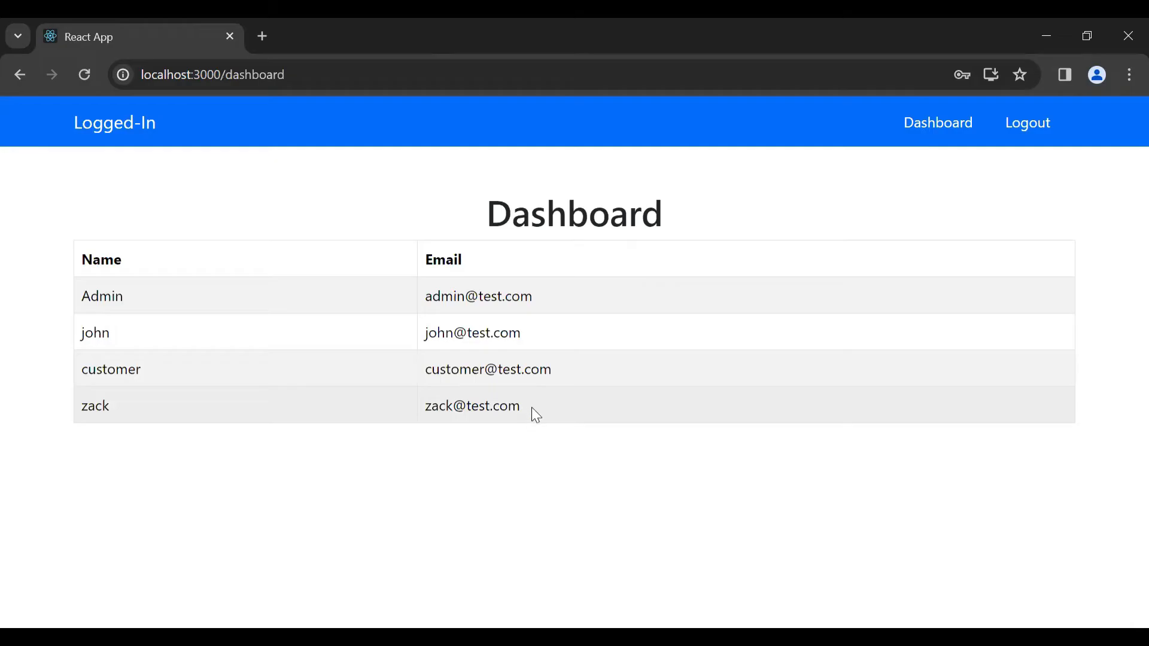
{"action": "mouse_move", "coordinate": [545, 427]}
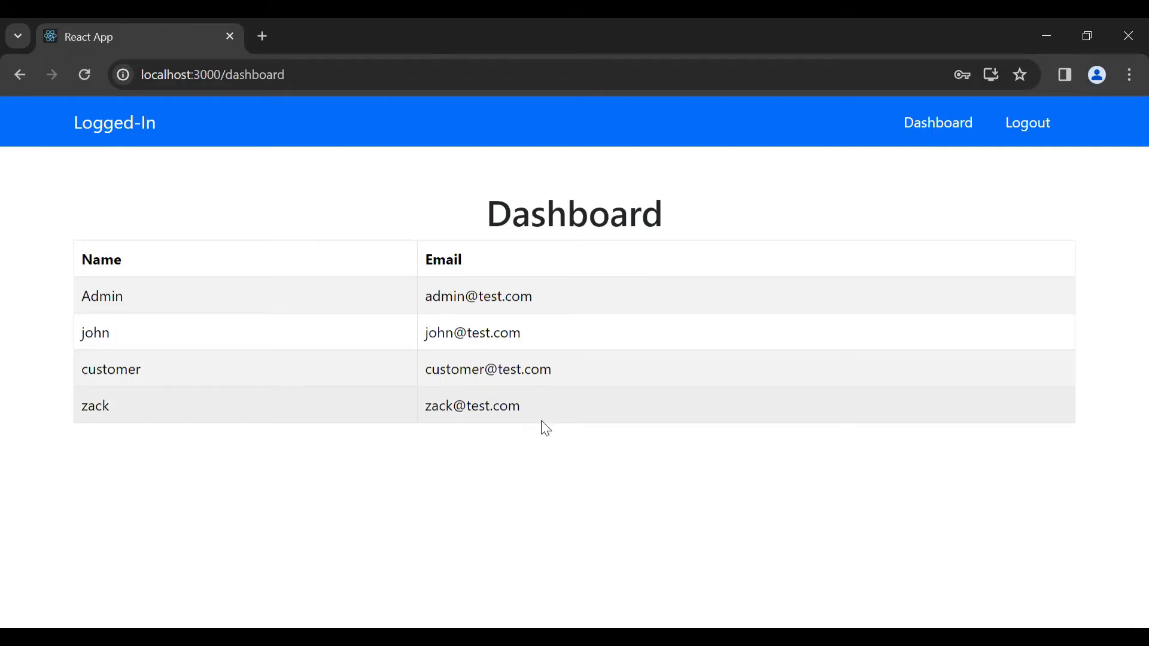
{"action": "left_click", "coordinate": [1027, 122]}
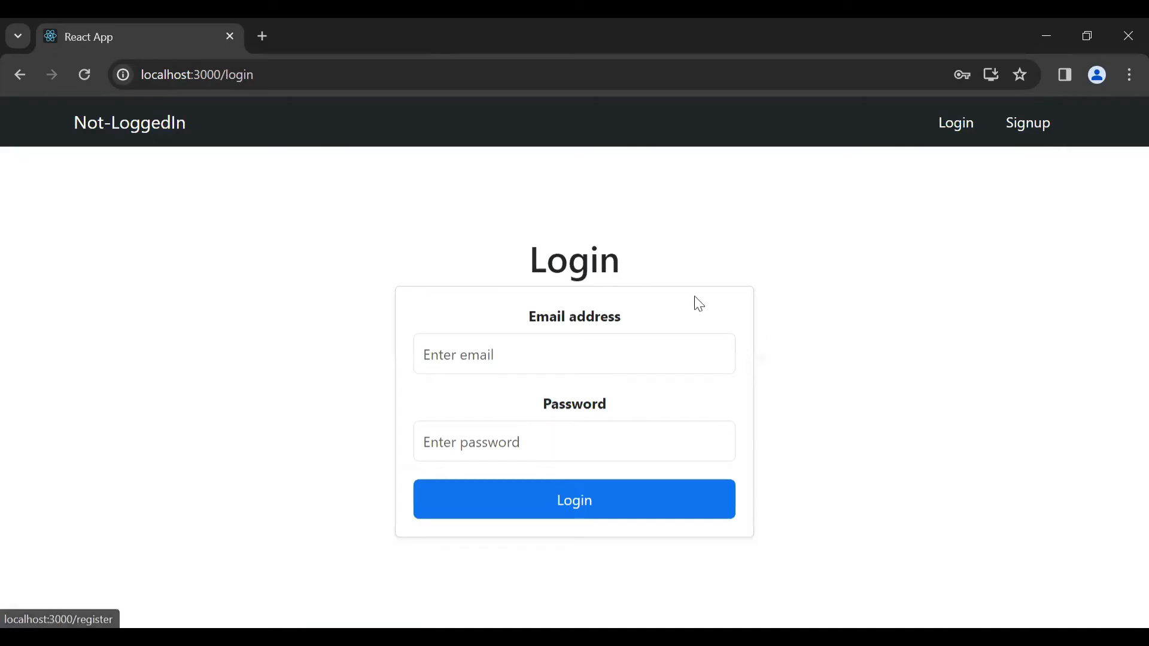
{"action": "mouse_move", "coordinate": [765, 396]}
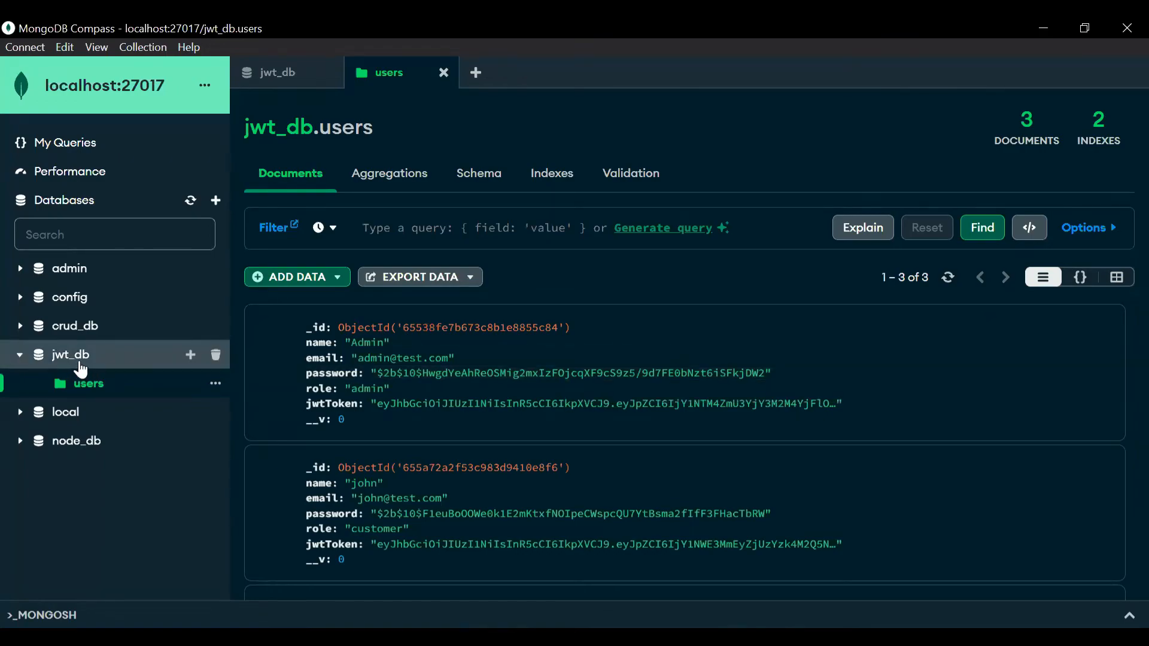
{"action": "mouse_move", "coordinate": [226, 379]}
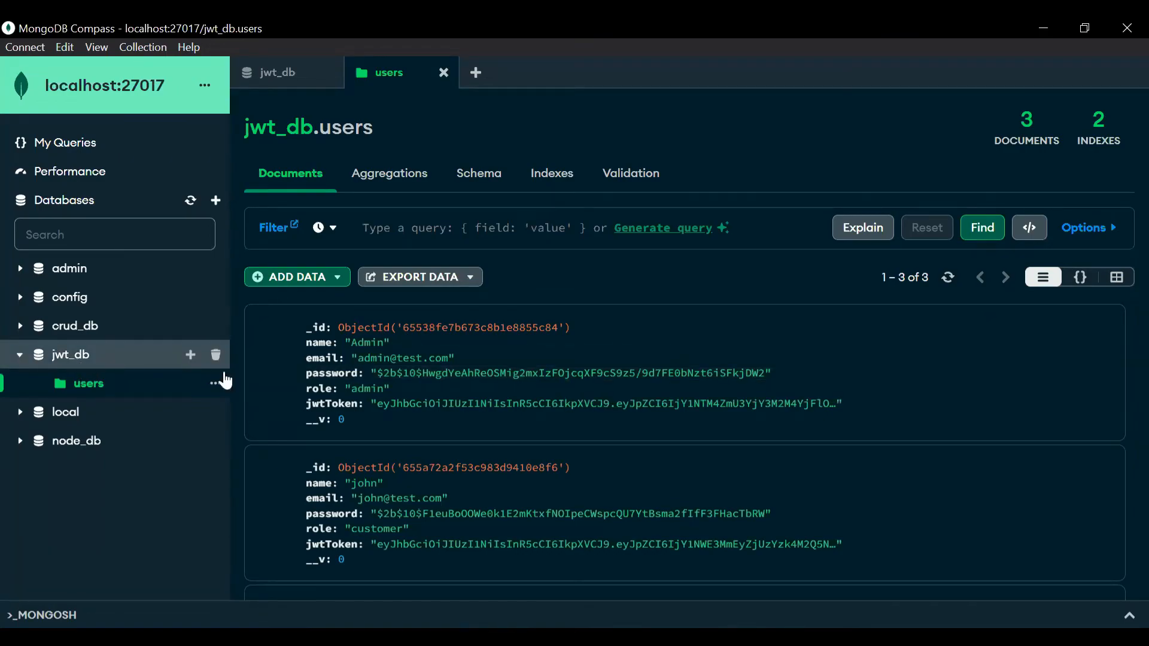
{"action": "mouse_move", "coordinate": [112, 392]}
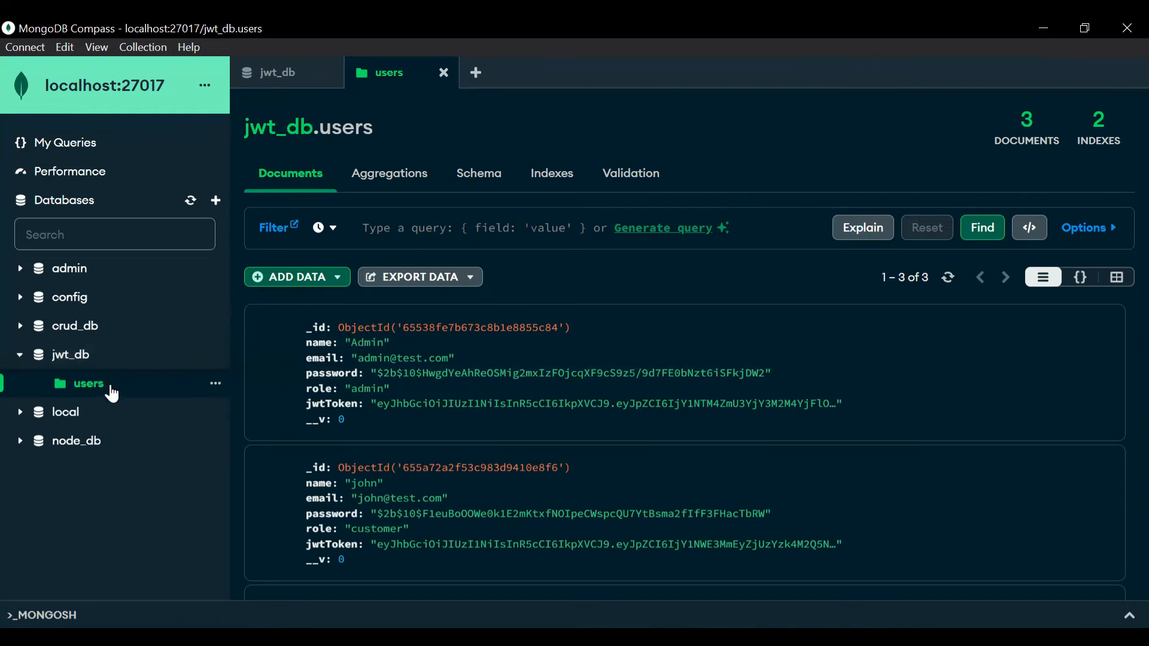
{"action": "mouse_move", "coordinate": [711, 514]}
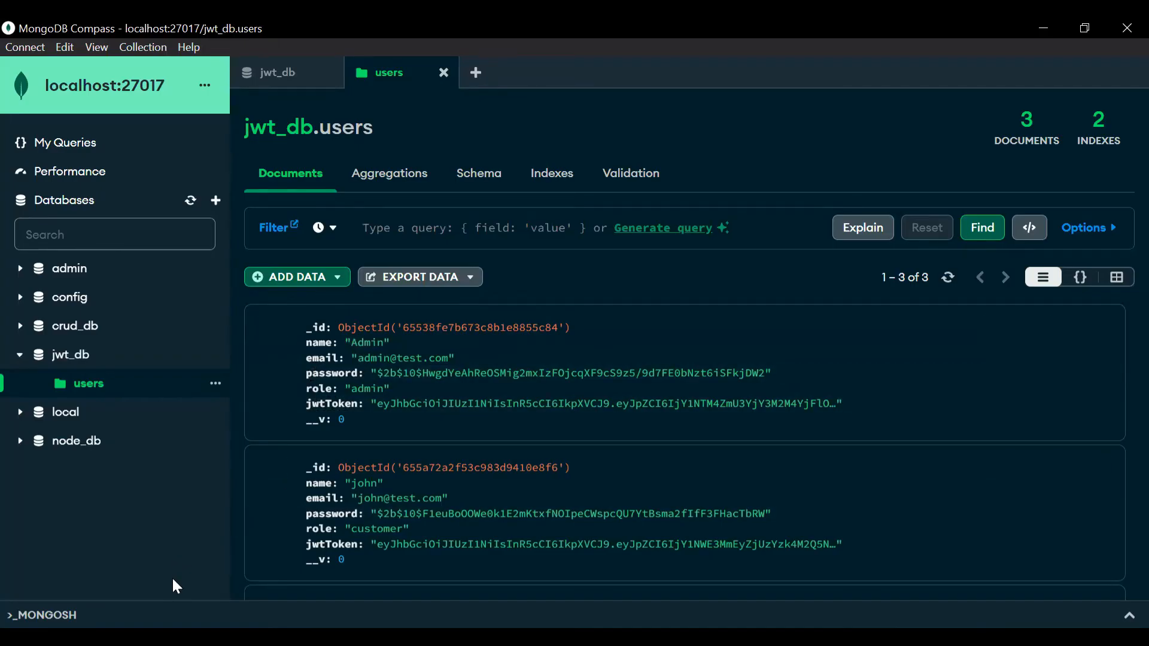
{"action": "mouse_move", "coordinate": [1126, 418]}
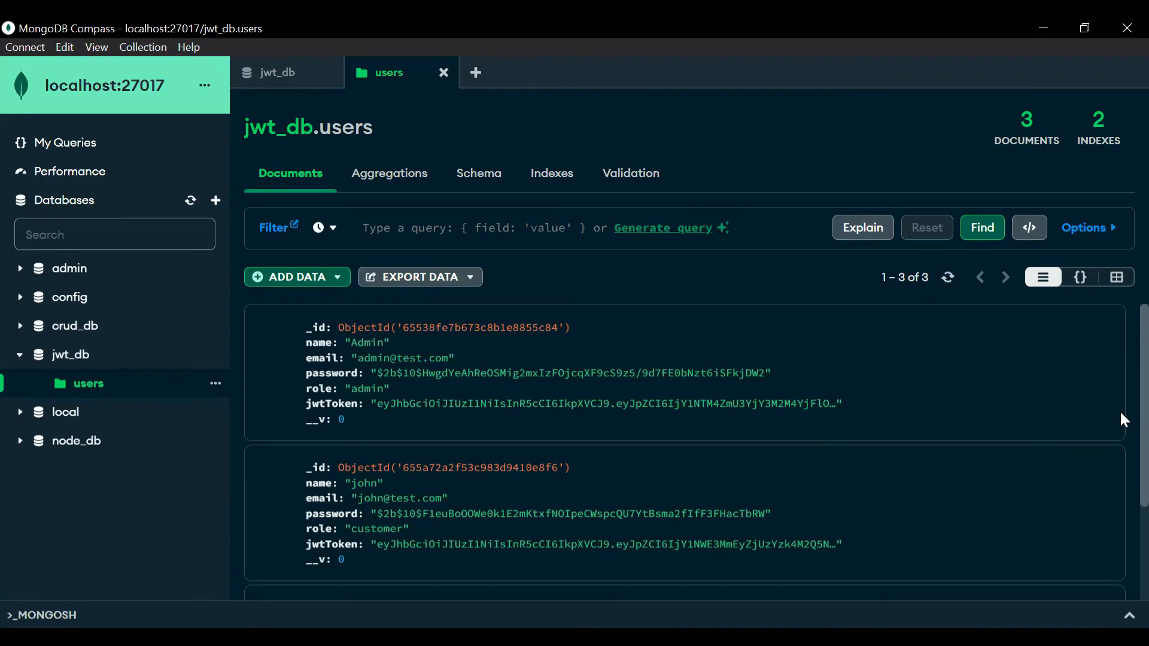
{"action": "mouse_move", "coordinate": [410, 436]}
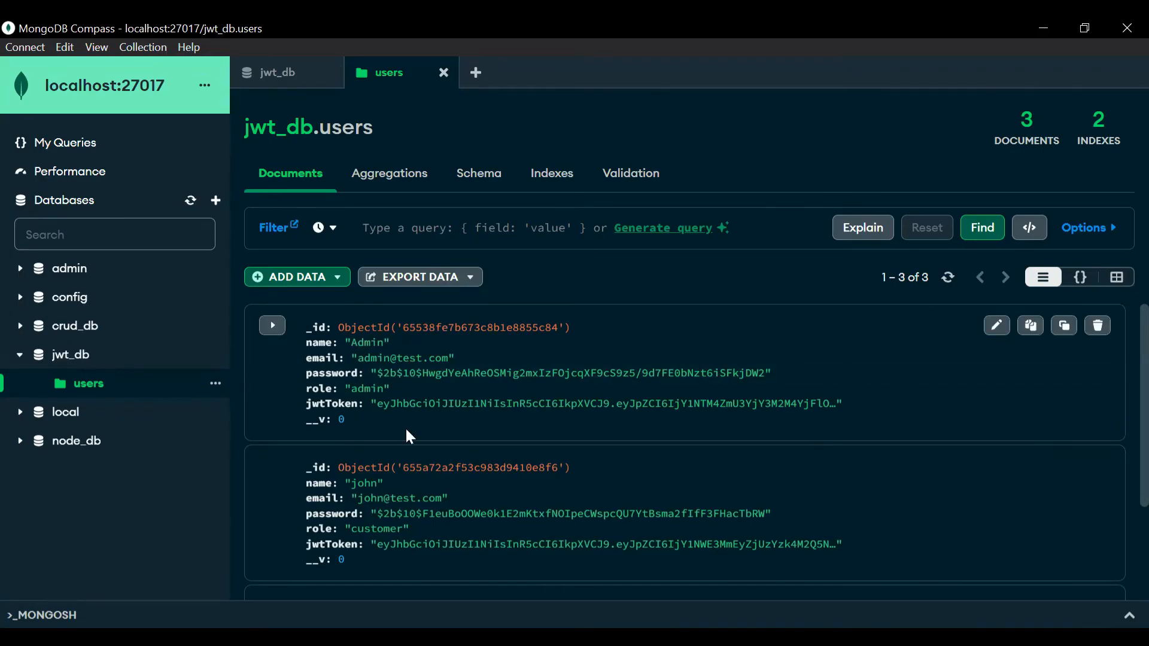
{"action": "mouse_move", "coordinate": [328, 358]}
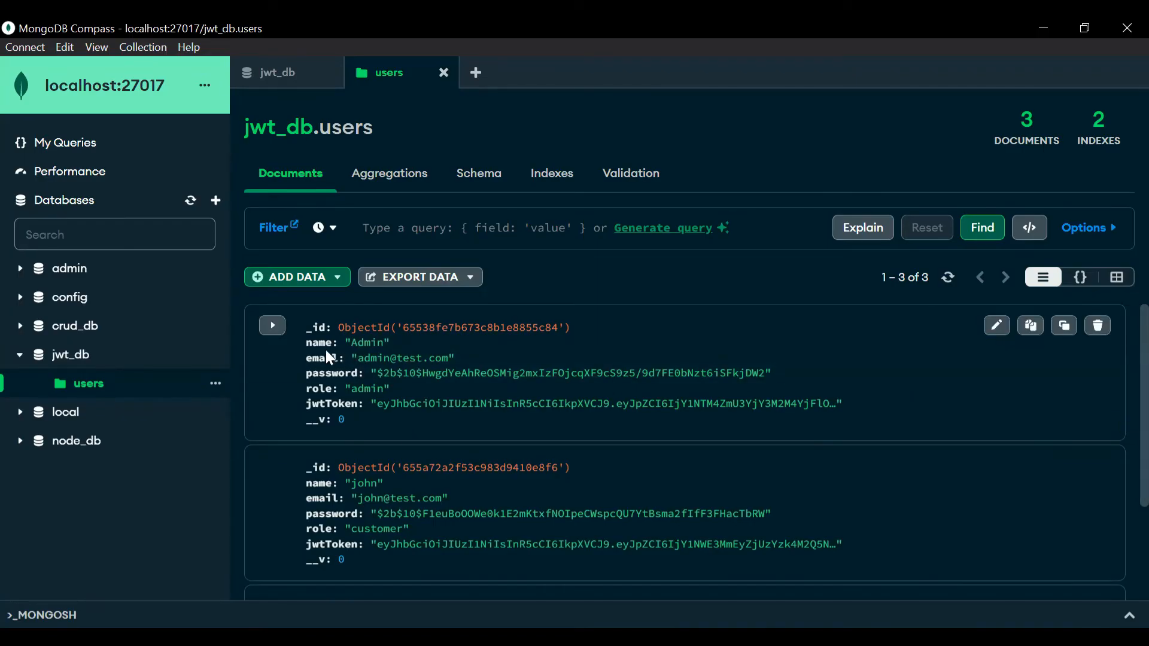
Highlight the Admin document's 'admin' role value and scroll through the four user documents in jwt_db.users
{"action": "double_click", "coordinate": [359, 388]}
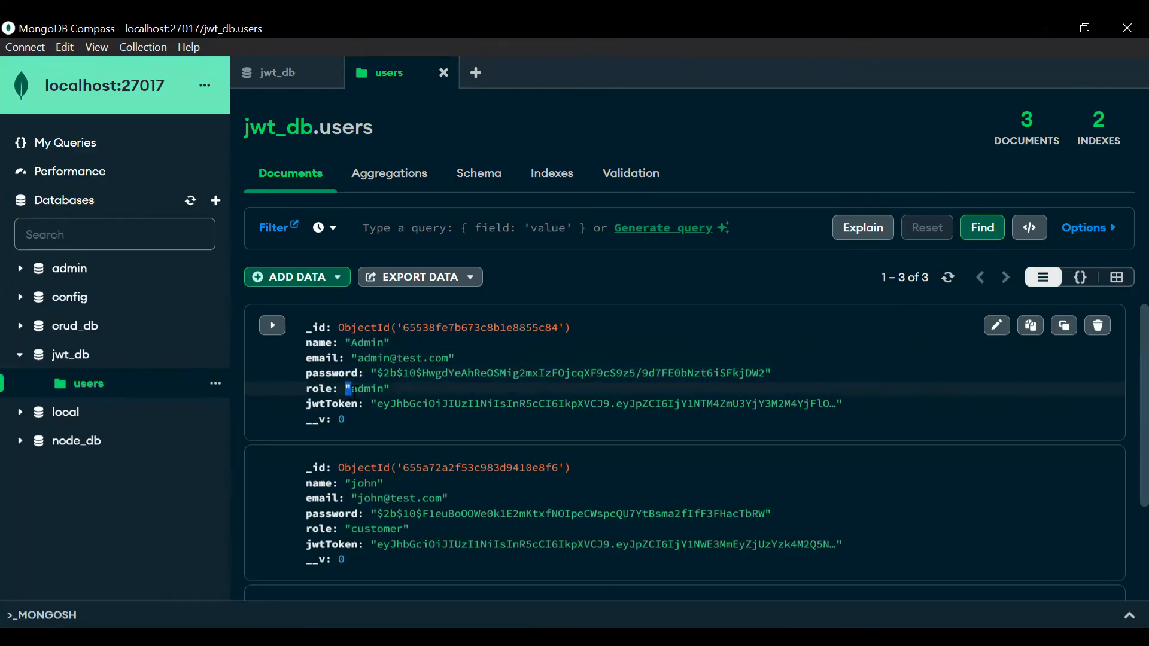
{"action": "scroll", "scroll_direction": "down", "scroll_amount": 3}
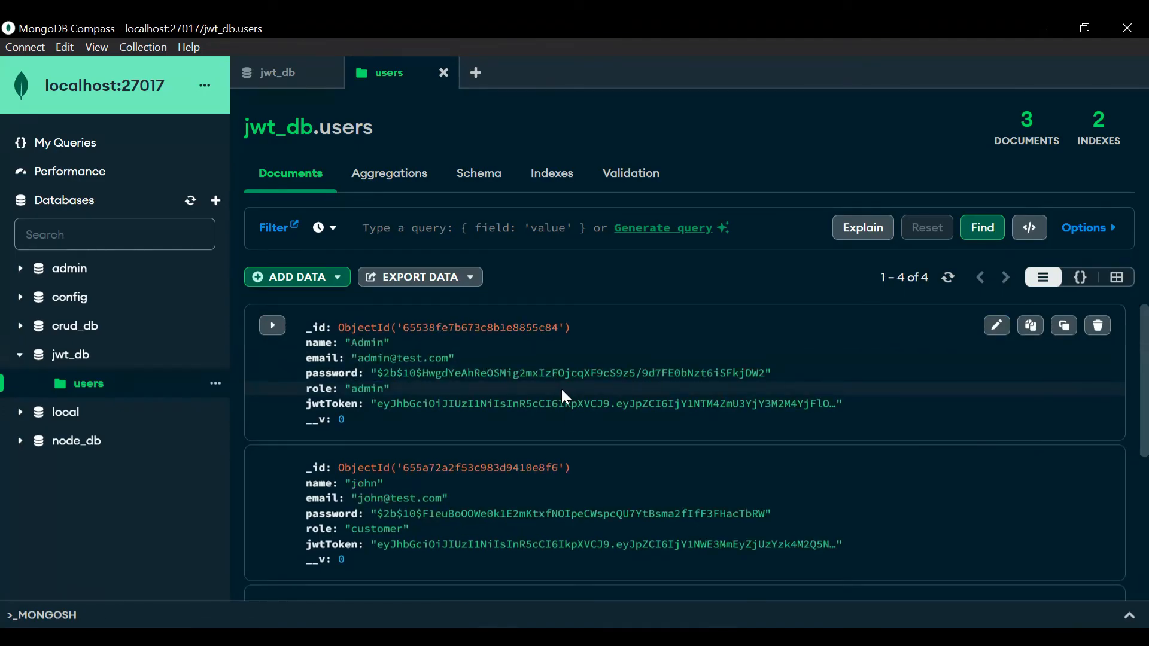
{"action": "mouse_move", "coordinate": [1124, 394]}
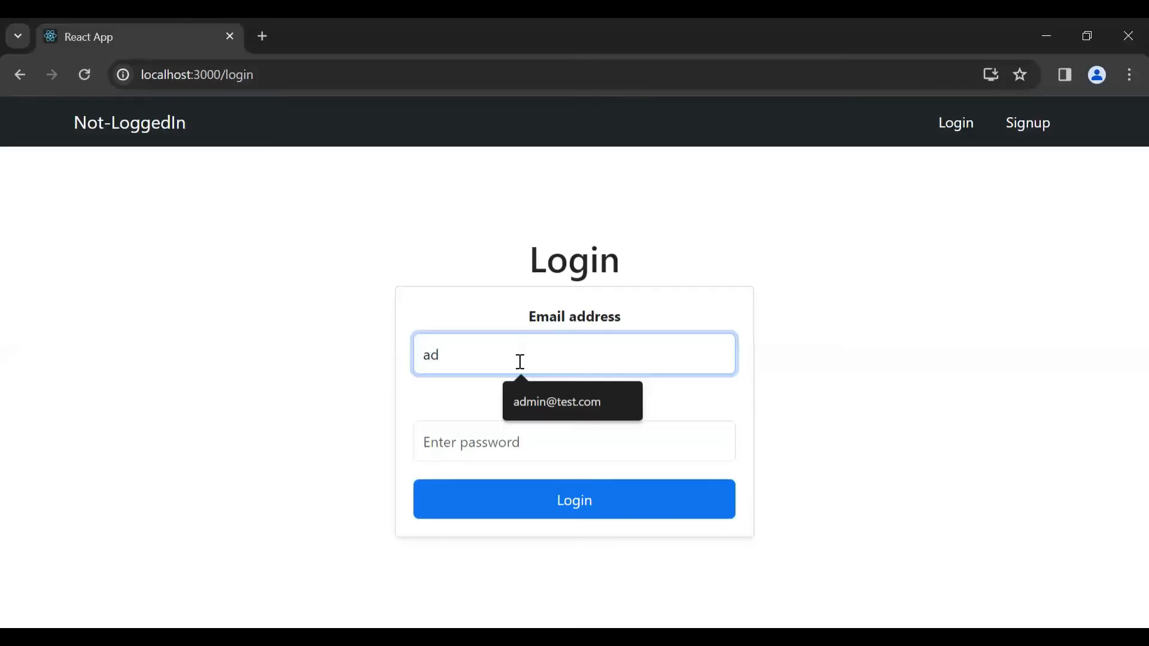
{"action": "left_click", "coordinate": [557, 402]}
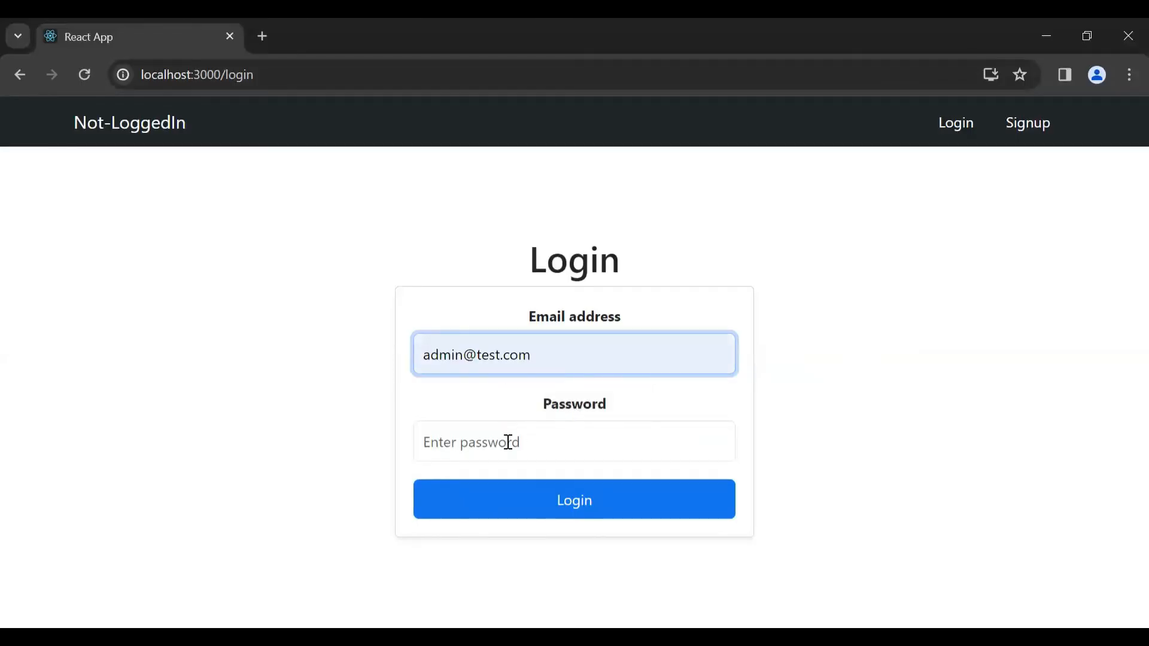
{"action": "type", "text": "••"}
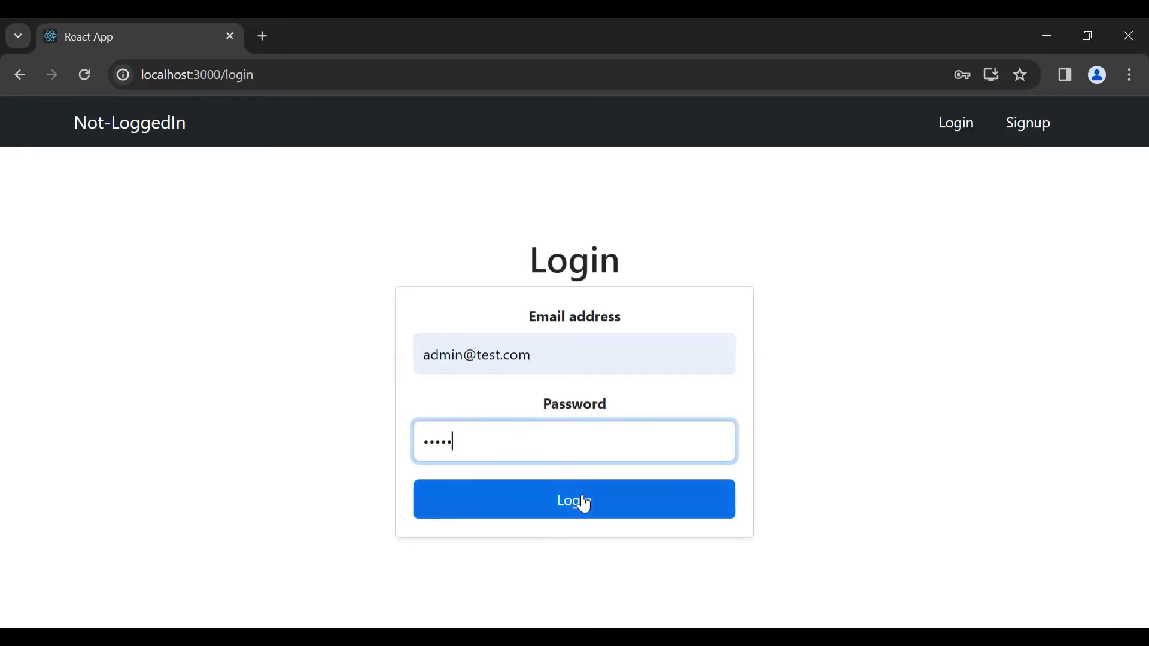
{"action": "left_click", "coordinate": [573, 499]}
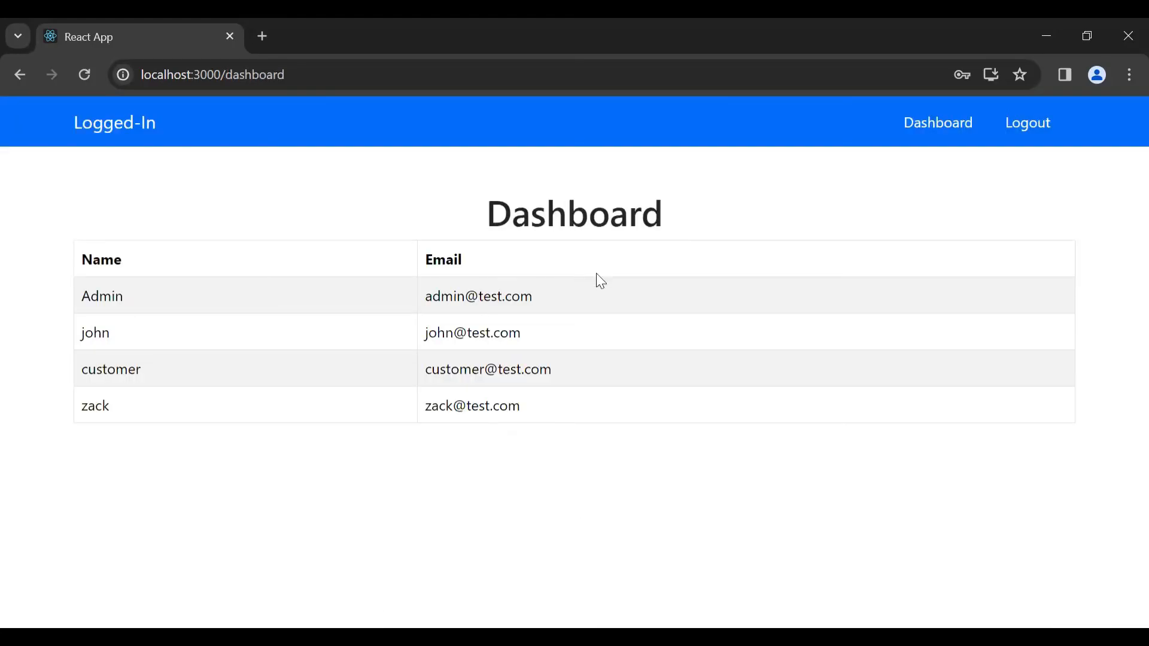
{"action": "mouse_move", "coordinate": [338, 191]}
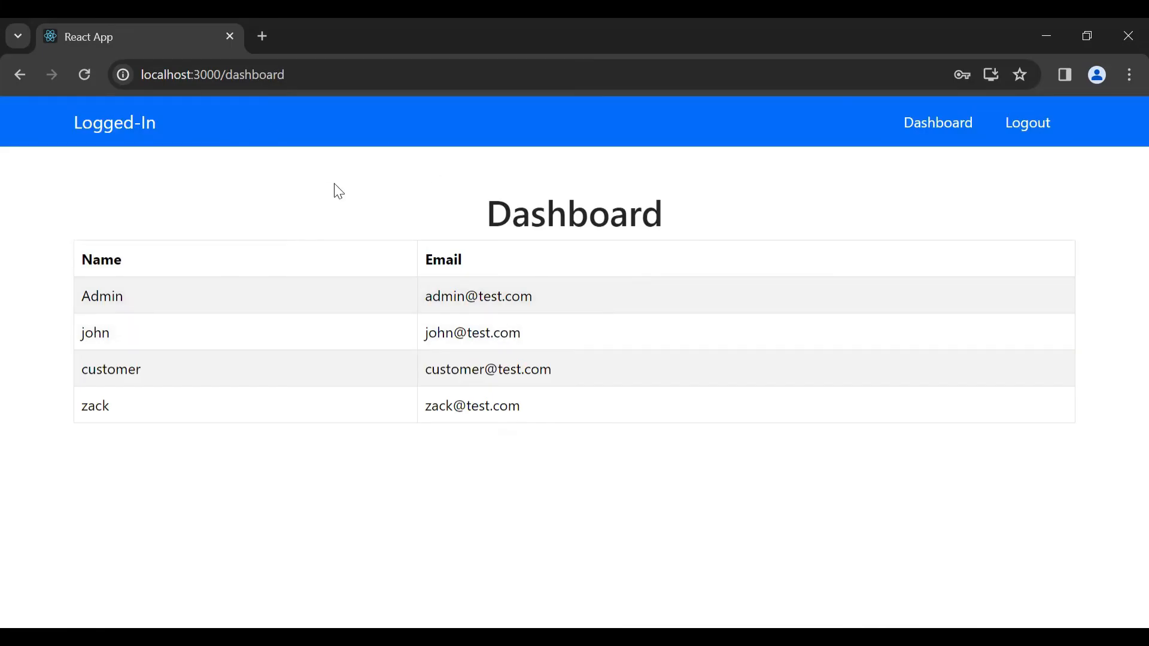
{"action": "mouse_move", "coordinate": [541, 451]}
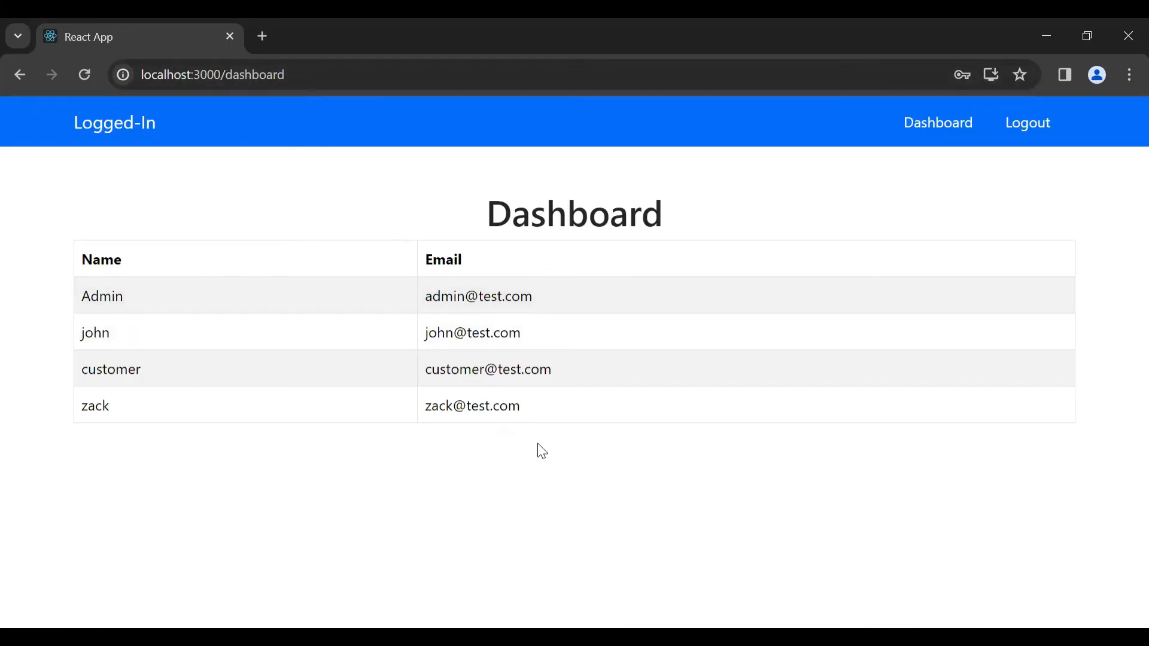
{"action": "mouse_move", "coordinate": [554, 440]}
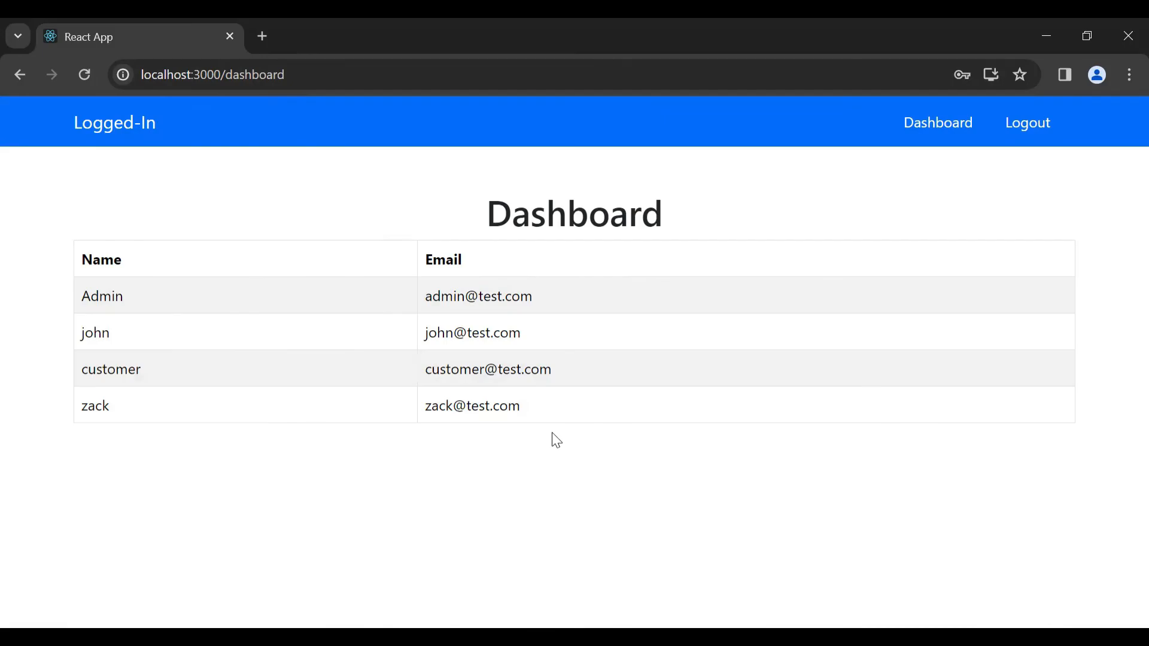
{"action": "mouse_move", "coordinate": [1002, 142]}
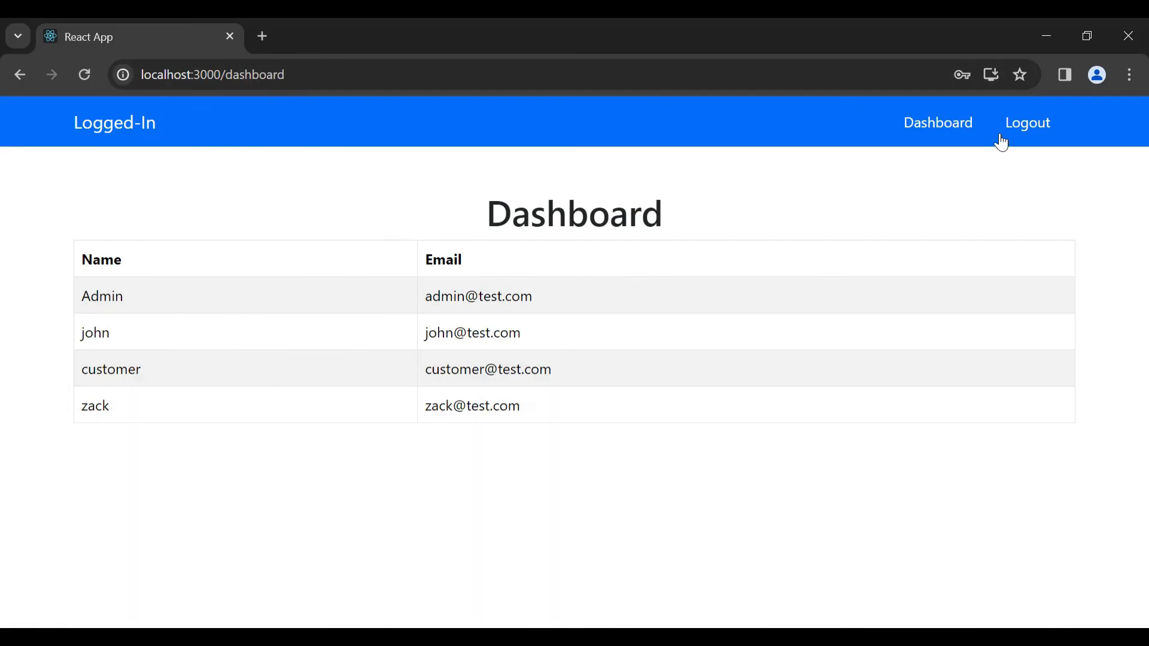
Log out of the admin account, returning to the empty Login page
{"action": "left_click", "coordinate": [1027, 122]}
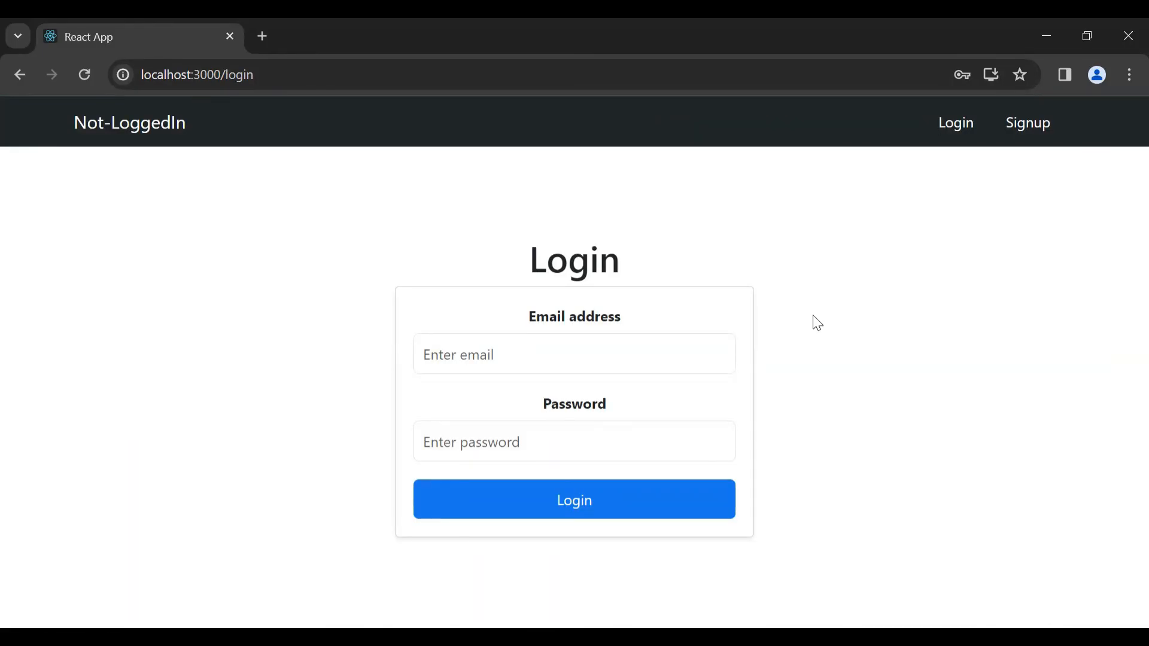